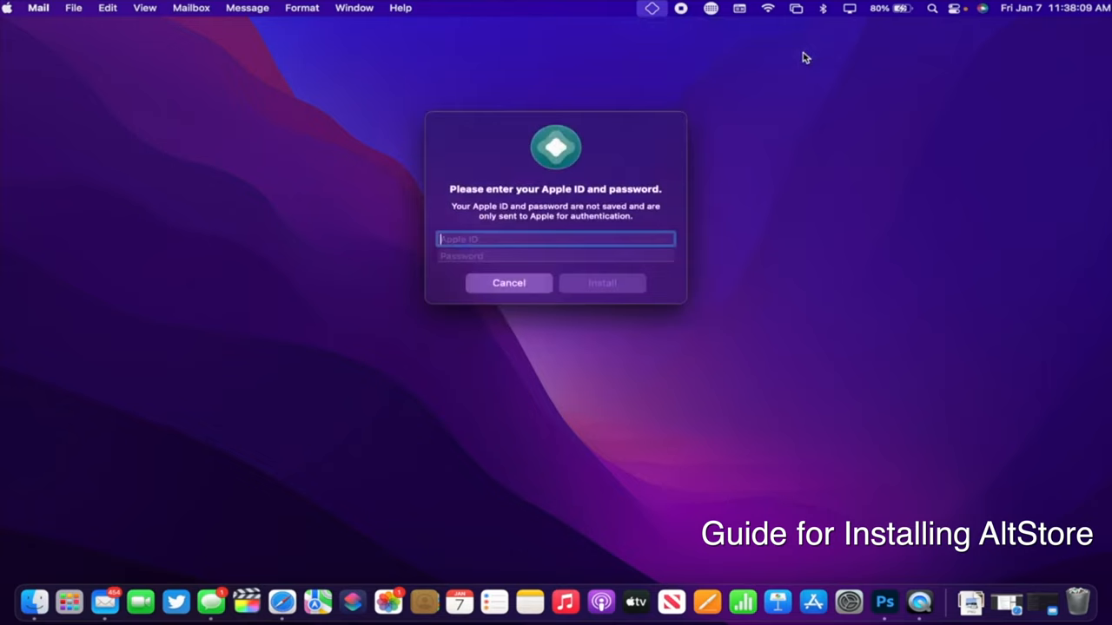
- Choose Install AltStore for the iPhone from AltServer to bring up the Apple ID prompt
click(601, 282)
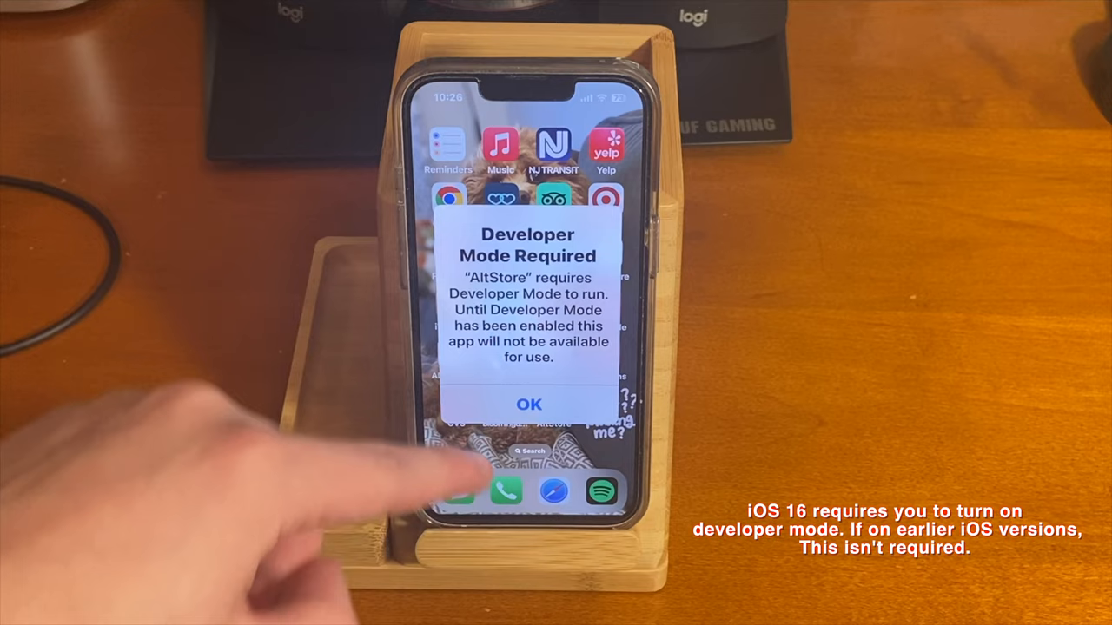
- Dismiss the Developer Mode Required alert and enable Developer Mode in Privacy & Security
click(529, 404)
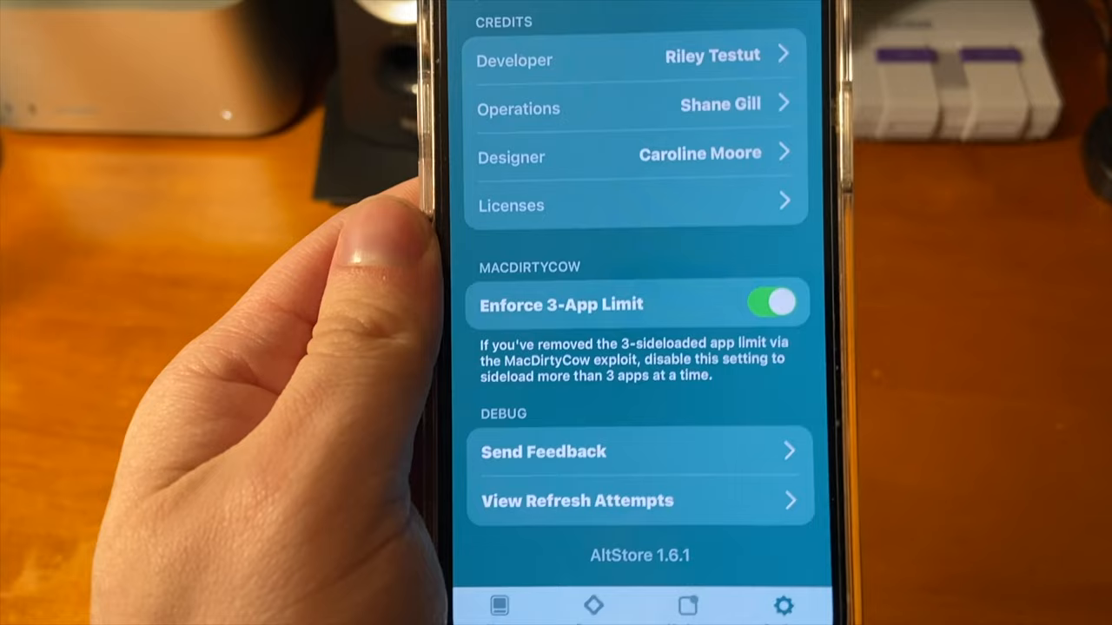
- Switch off Enforce 3-App Limit in AltStore's MACDIRTYCOW section
click(772, 303)
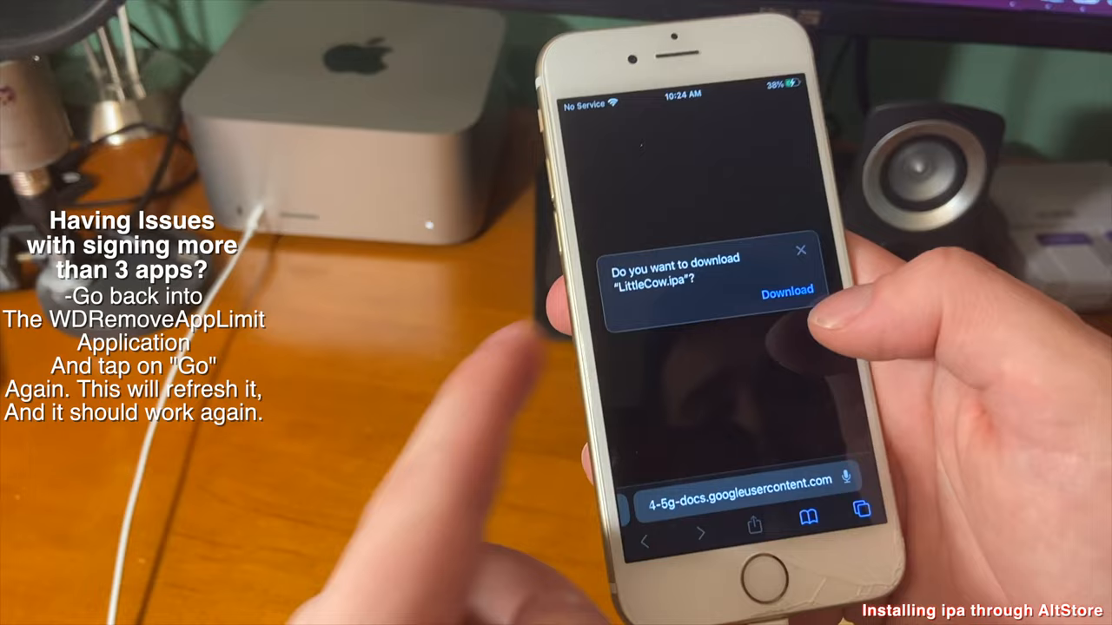
- Download LittleCow.ipa from the Safari link onto the iPhone
click(786, 293)
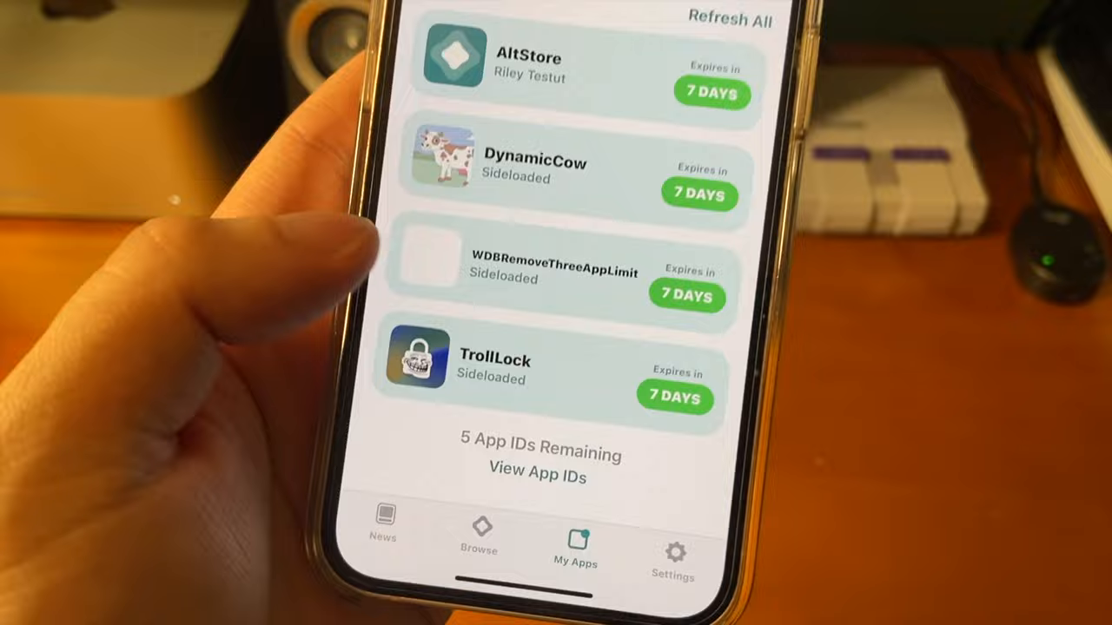
- Launch TrollLock from the My Apps list beside DynamicCow and WDBRemoveThreeAppLimit
click(418, 370)
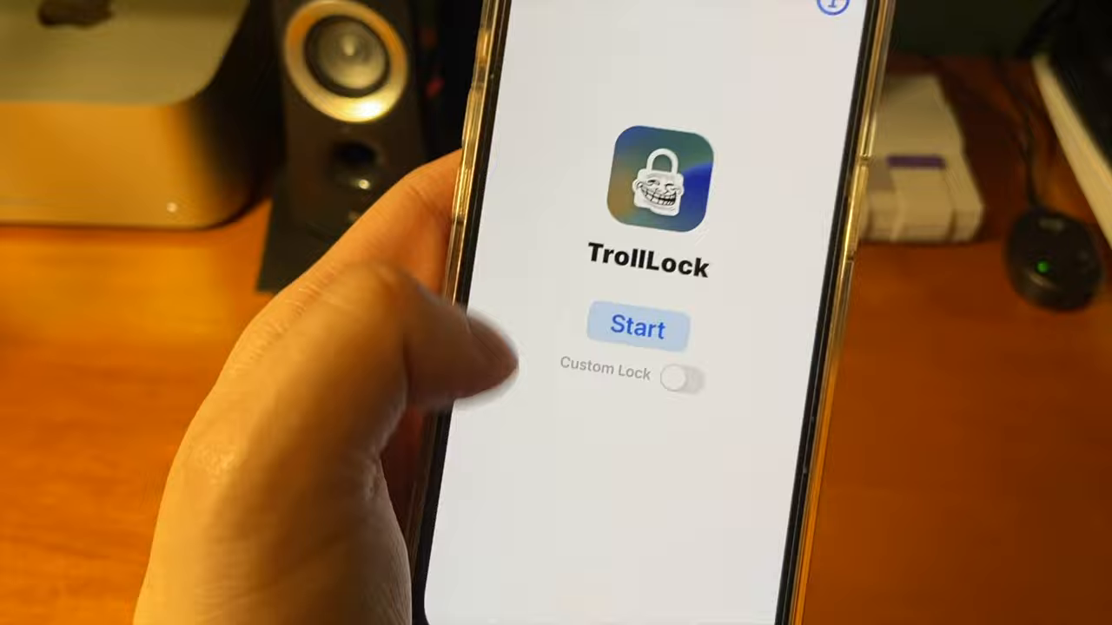